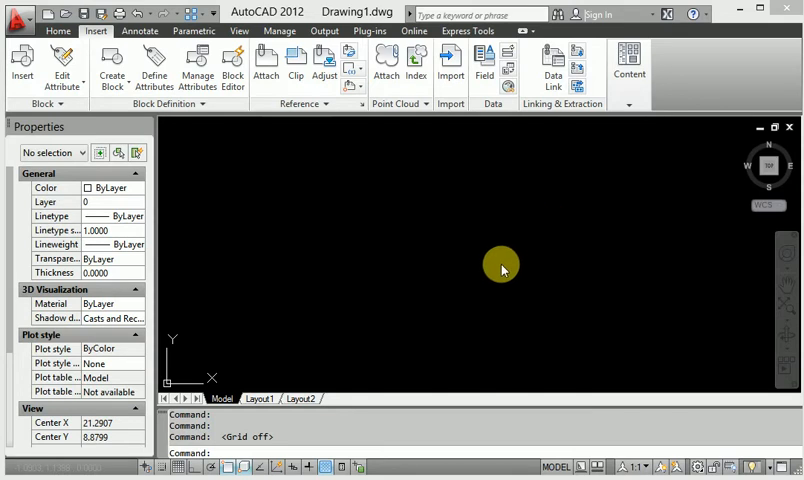
{"action": "mouse_move", "coordinate": [506, 260]}
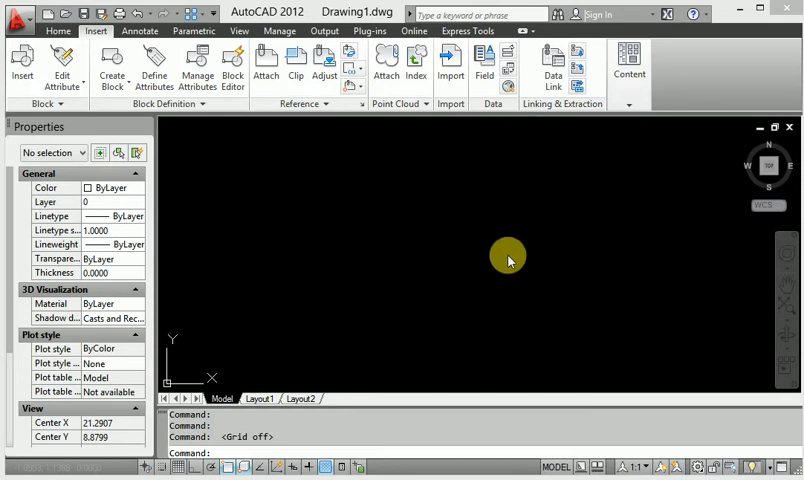
{"action": "mouse_move", "coordinate": [506, 257]}
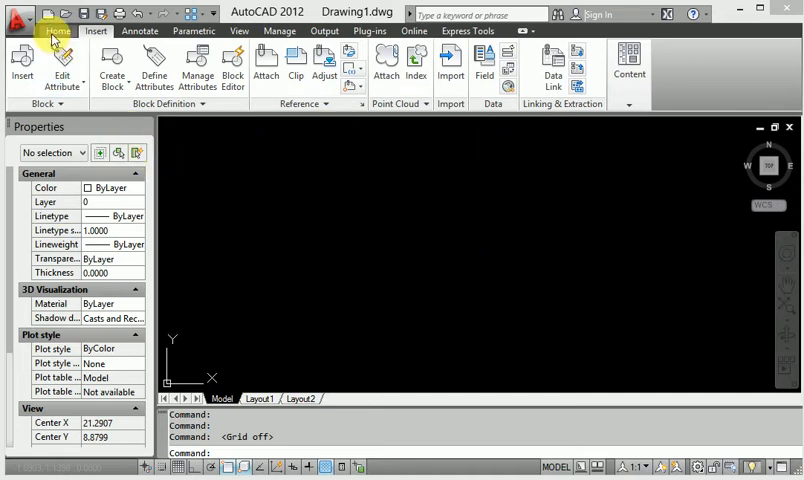
Draw a large rectangle from the Home tab's Rectangle tool by two opposite corners.
{"action": "left_click", "coordinate": [50, 35]}
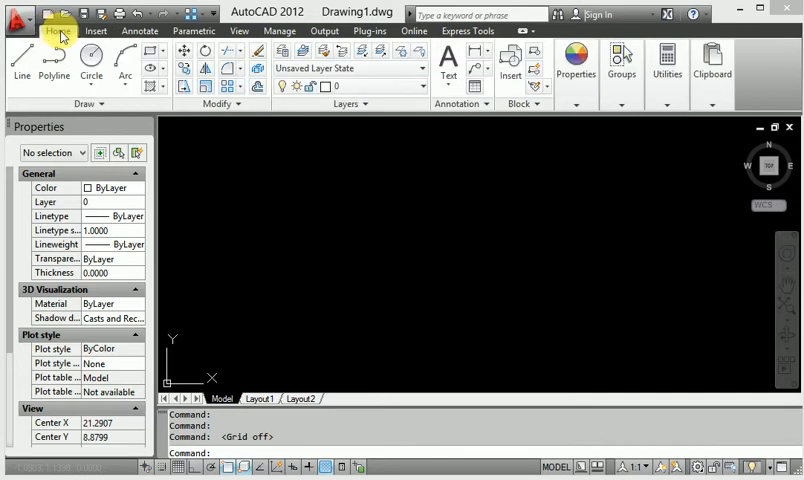
{"action": "mouse_move", "coordinate": [183, 94]}
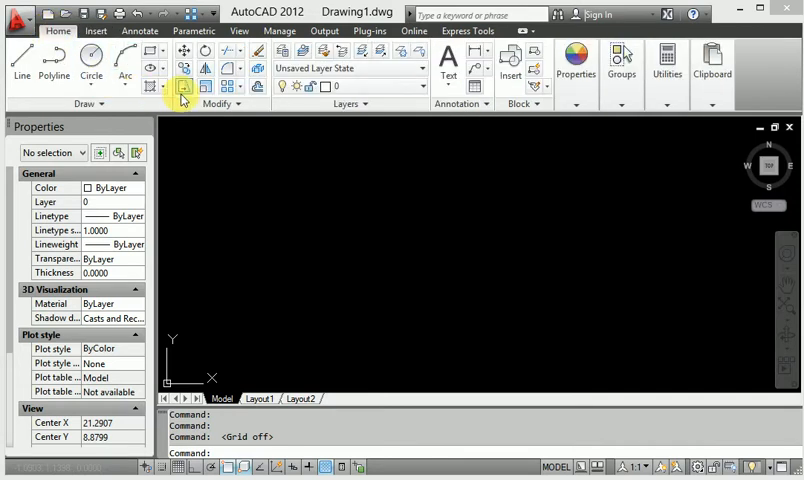
{"action": "mouse_move", "coordinate": [152, 52]}
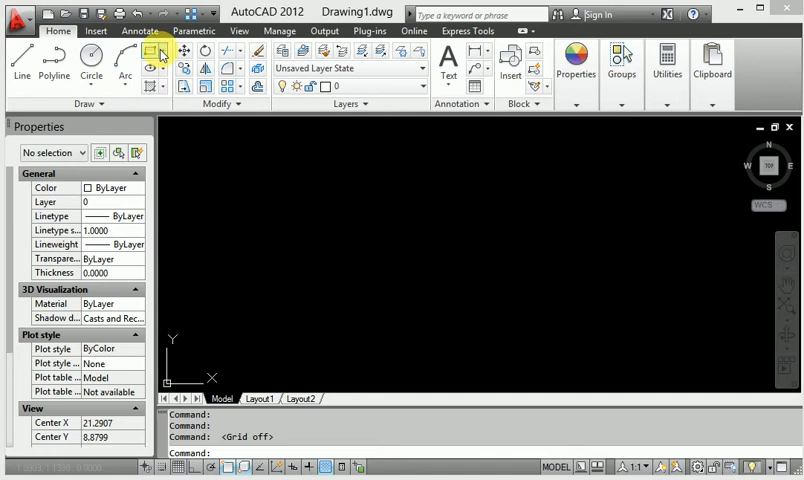
{"action": "left_click", "coordinate": [153, 52]}
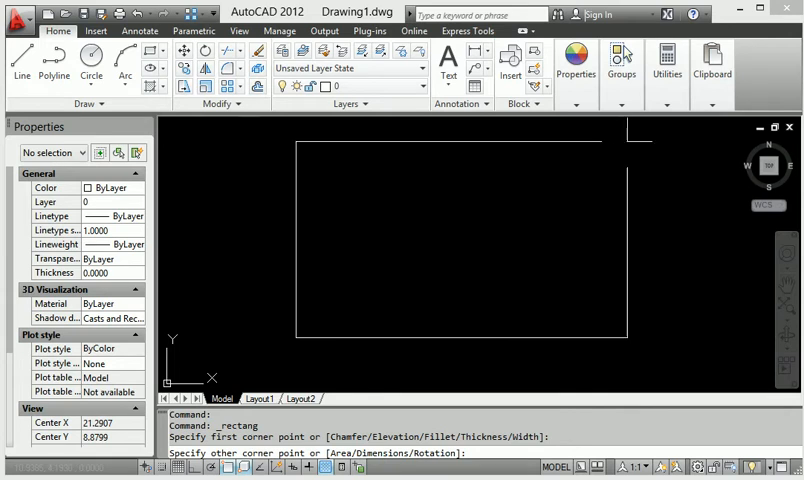
{"action": "left_click", "coordinate": [612, 203]}
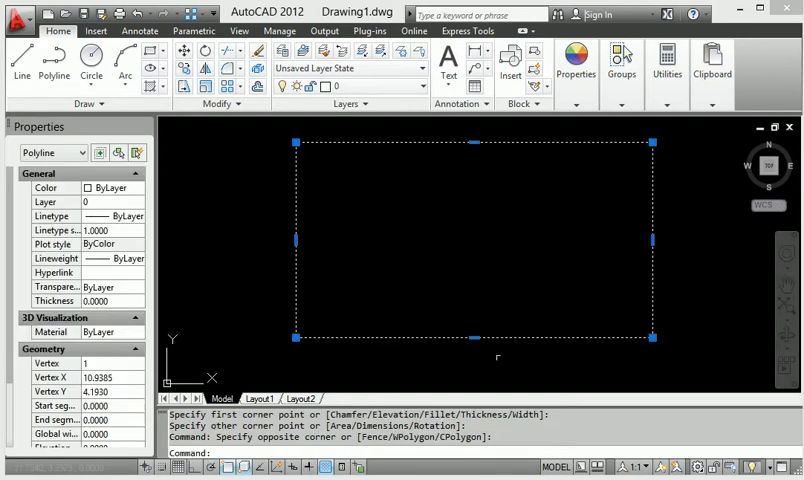
{"action": "mouse_move", "coordinate": [458, 356]}
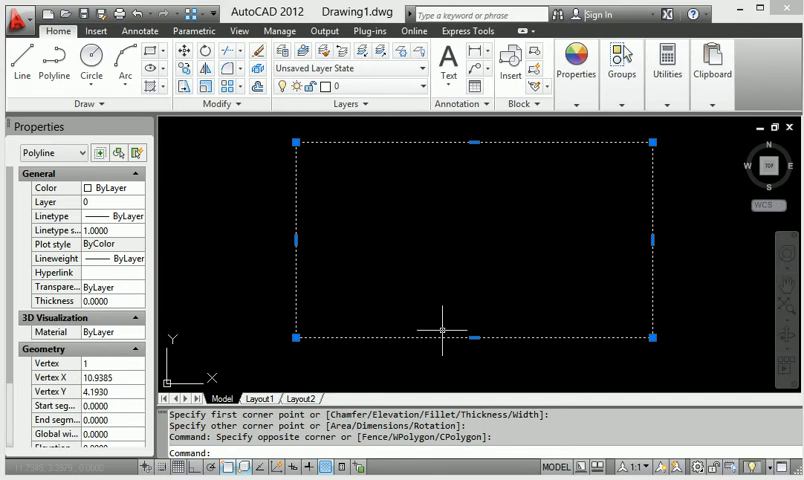
Offset the rectangle 0.5 units inward with the O command to form a double border.
{"action": "type", "text": "o OFFSET"}
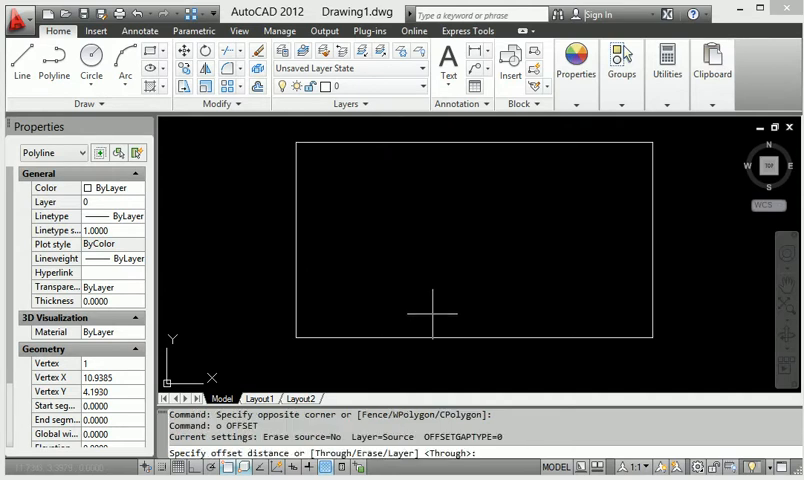
{"action": "type", "text": "1"}
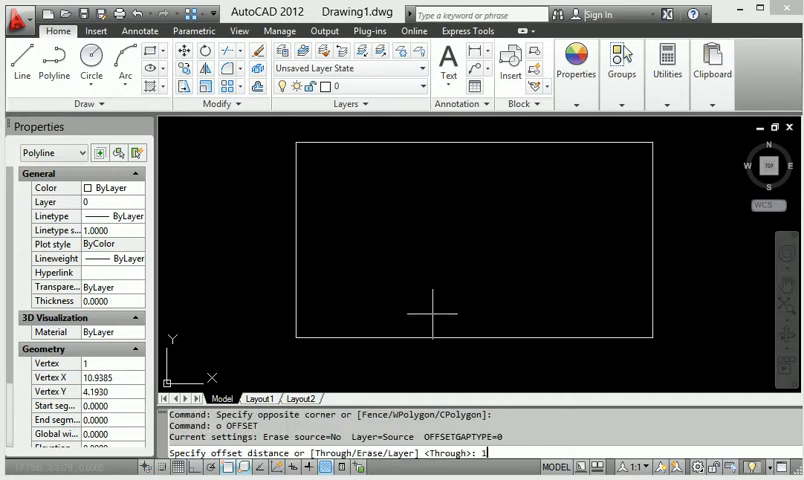
{"action": "type", "text": "10"}
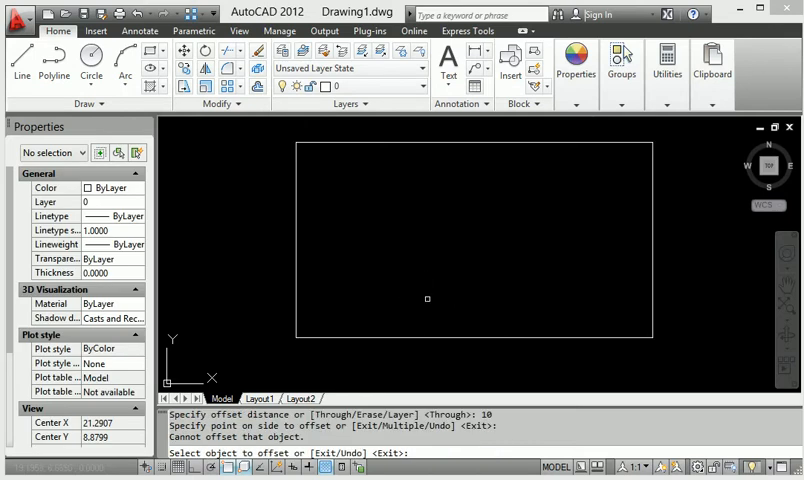
{"action": "scroll", "scroll_direction": "down", "scroll_amount": 3}
{"action": "type", "text": ".5"}
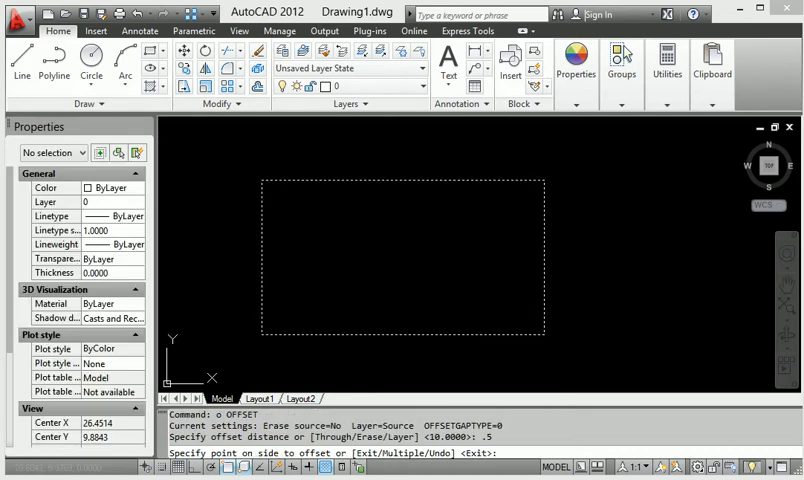
{"action": "left_click", "coordinate": [585, 310]}
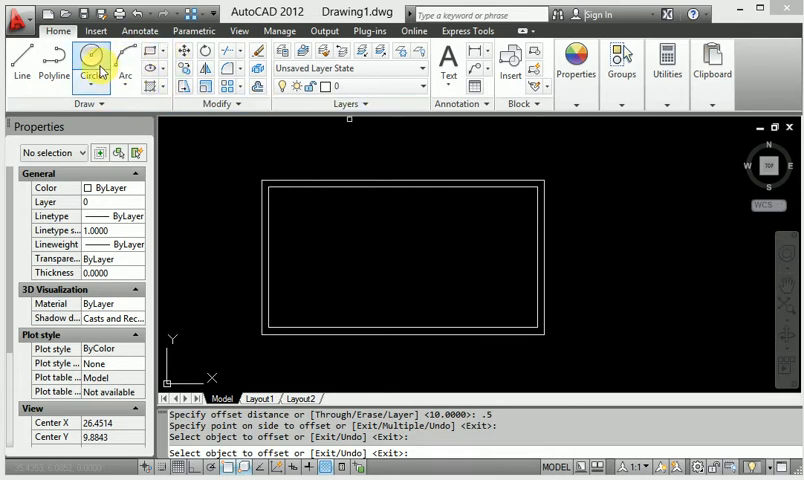
Start the Circle tool to draw the circle inside the border.
{"action": "left_click", "coordinate": [91, 66]}
{"action": "type", "text": "DLI"}
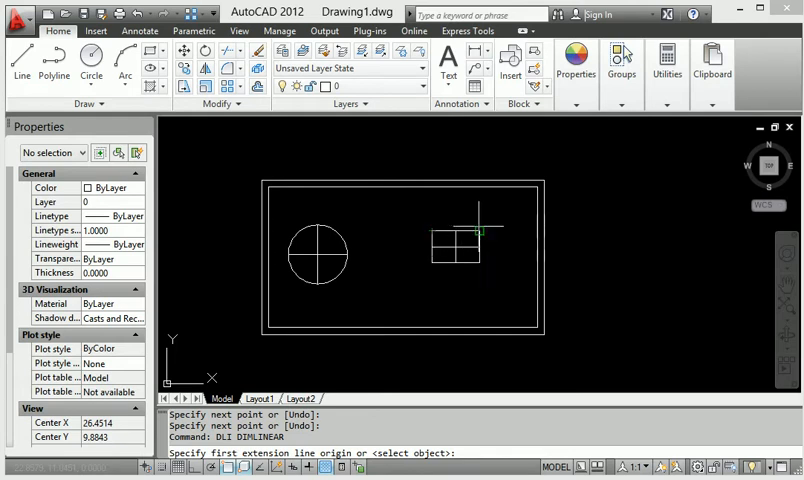
Dimension the small rectangle's corners, placing the width dimension (3.3822) above it.
{"action": "left_click", "coordinate": [430, 232]}
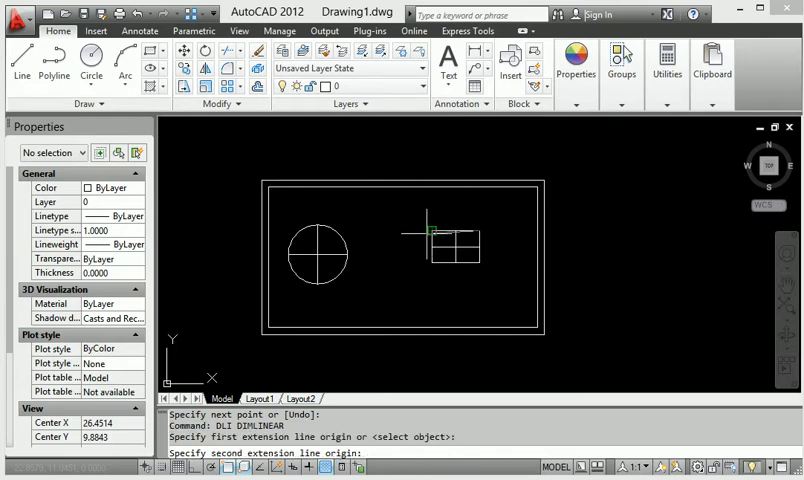
{"action": "left_click", "coordinate": [460, 210]}
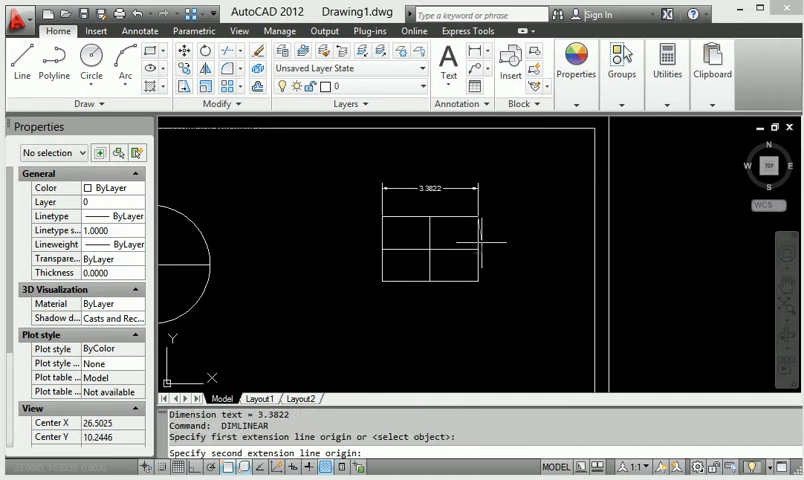
{"action": "left_click", "coordinate": [515, 280]}
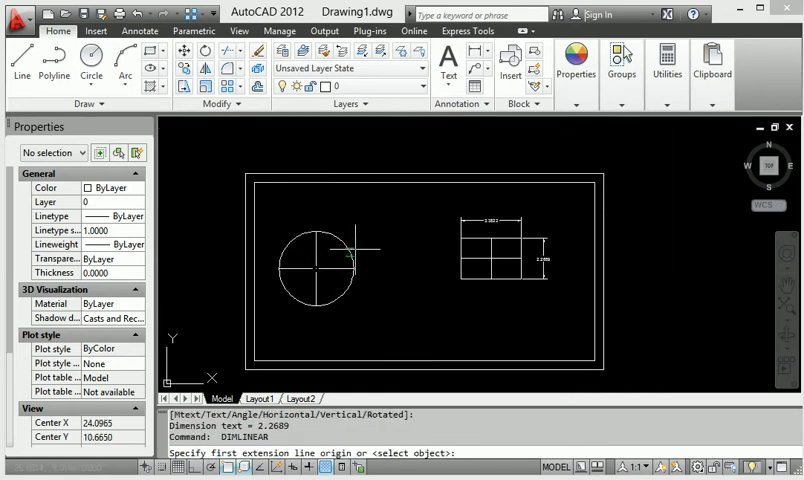
{"action": "mouse_move", "coordinate": [386, 232]}
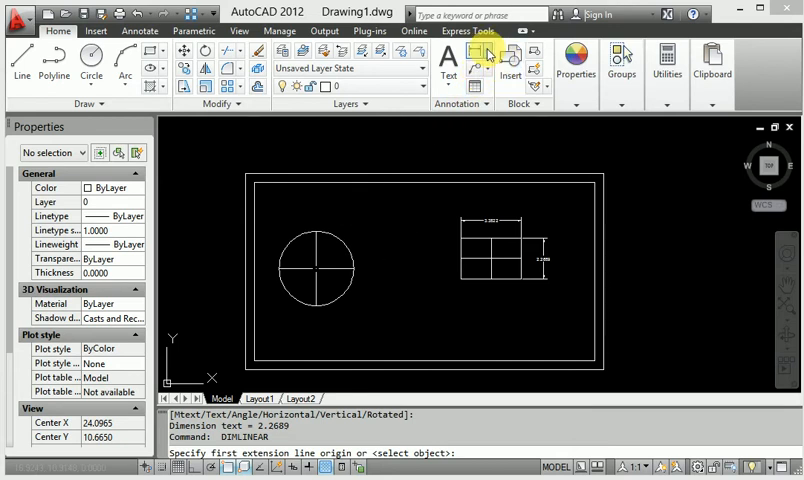
Open the dimension type list to choose Diameter for the circle.
{"action": "left_click", "coordinate": [482, 52]}
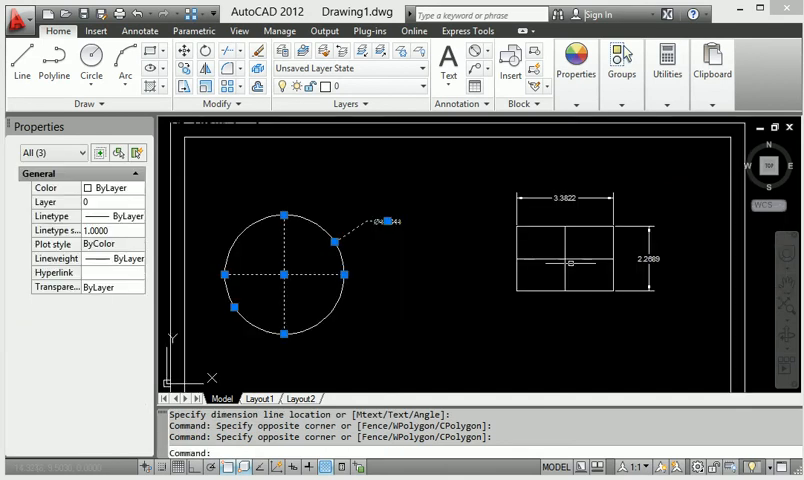
Color the selected center lines of the circle and small rectangle Red.
{"action": "left_click", "coordinate": [570, 258]}
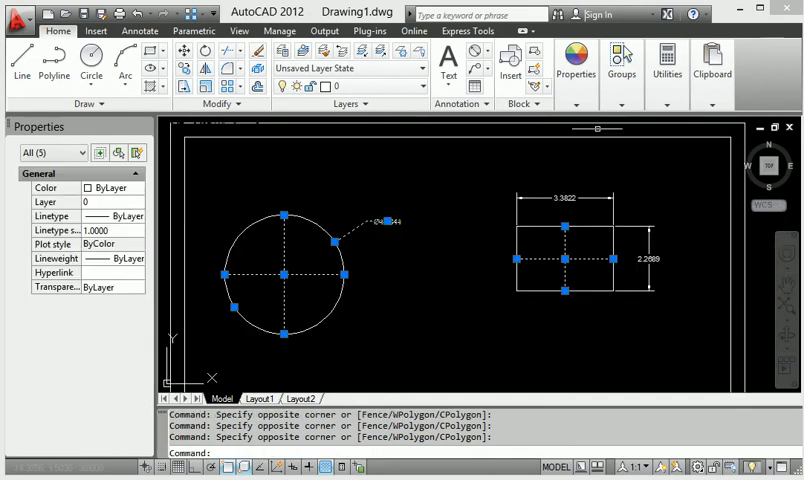
{"action": "left_click", "coordinate": [575, 104]}
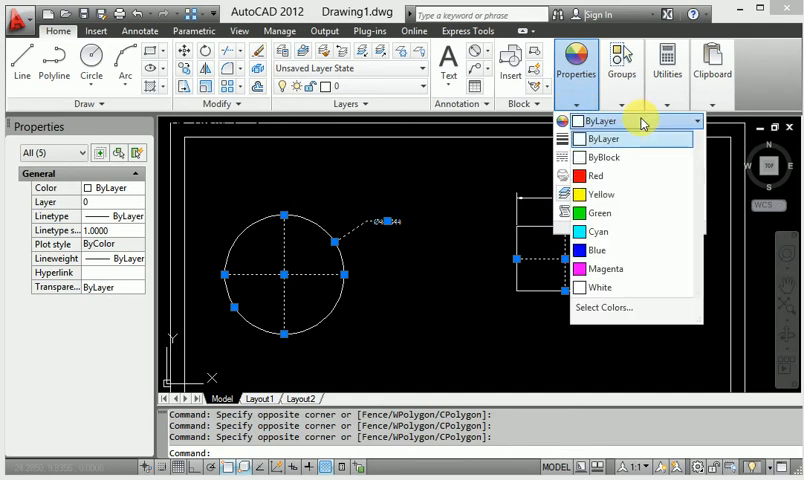
{"action": "left_click", "coordinate": [597, 175]}
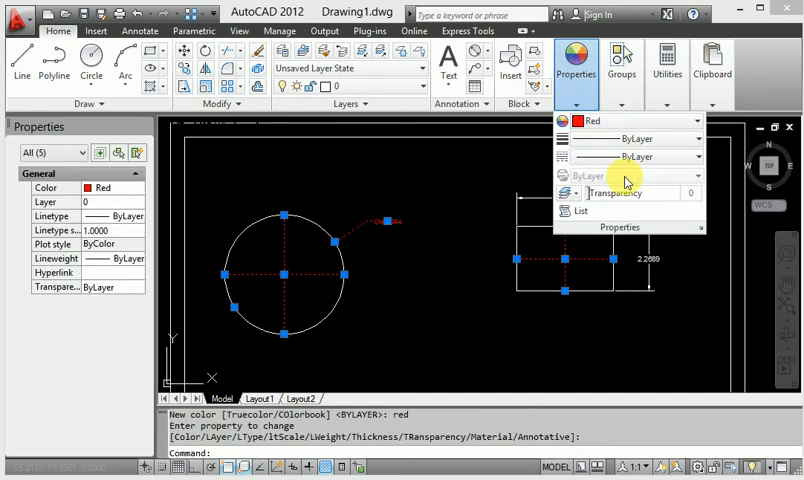
{"action": "right_click", "coordinate": [383, 273]}
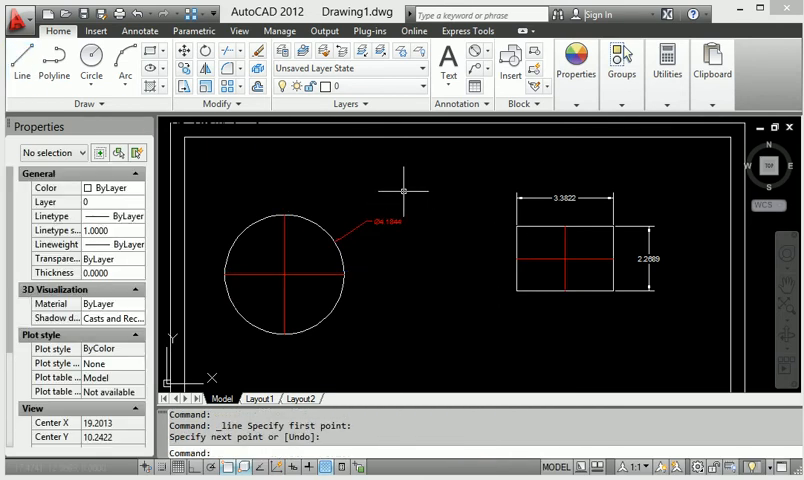
Right-click the drawing to bring up editing options.
{"action": "right_click", "coordinate": [440, 250]}
{"action": "type", "text": "e"}
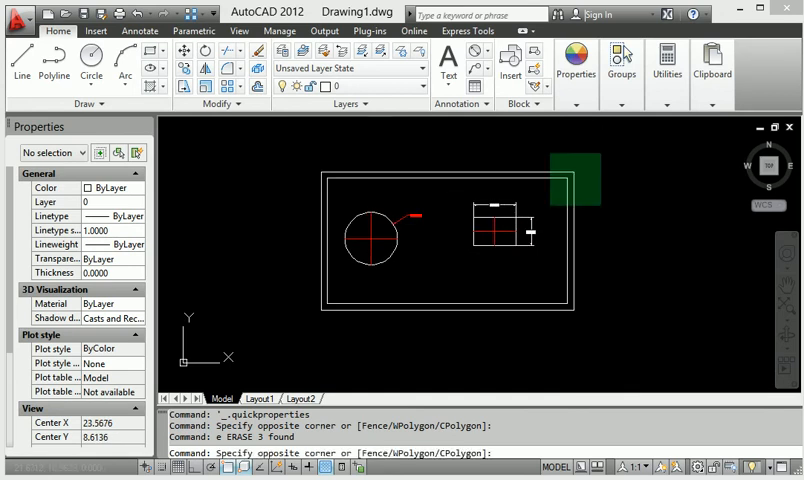
Select the entire drawing, including its double border.
{"action": "left_click", "coordinate": [573, 180]}
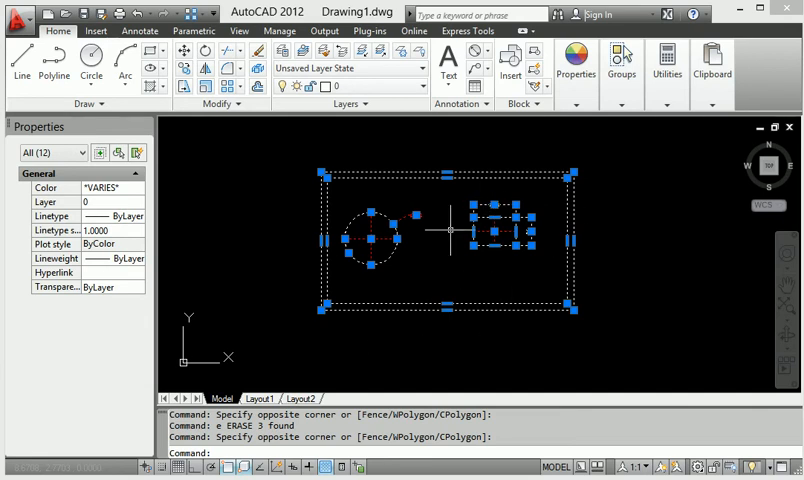
{"action": "mouse_move", "coordinate": [468, 258]}
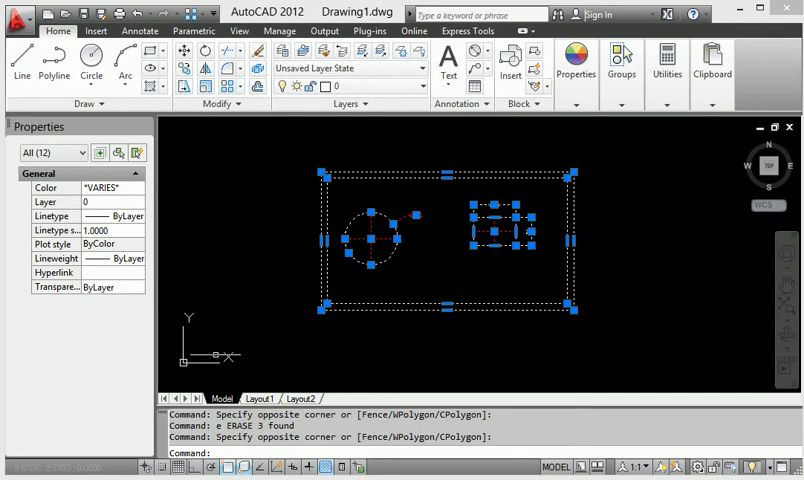
{"action": "mouse_move", "coordinate": [392, 288]}
{"action": "type", "text": "m"}
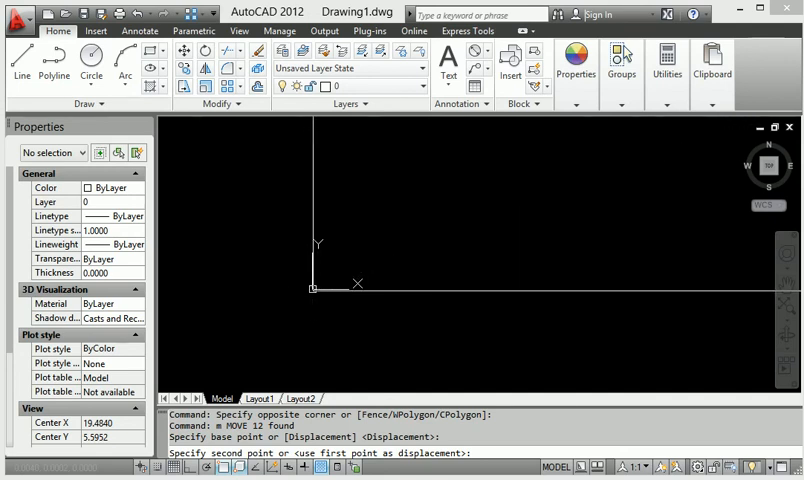
{"action": "mouse_move", "coordinate": [770, 130]}
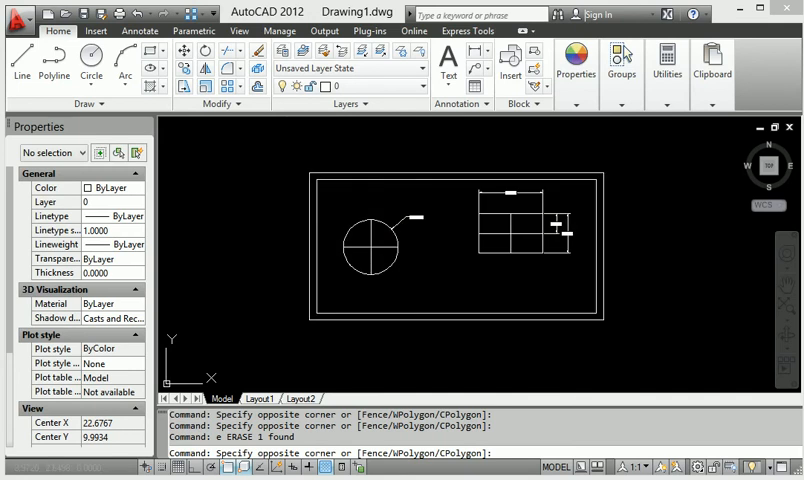
Right-click the selected drawing for its editing options.
{"action": "right_click", "coordinate": [533, 232]}
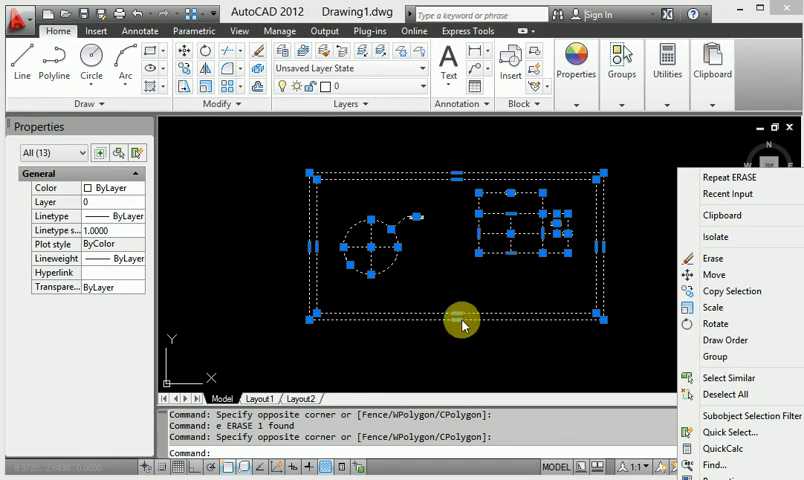
{"action": "mouse_move", "coordinate": [456, 305]}
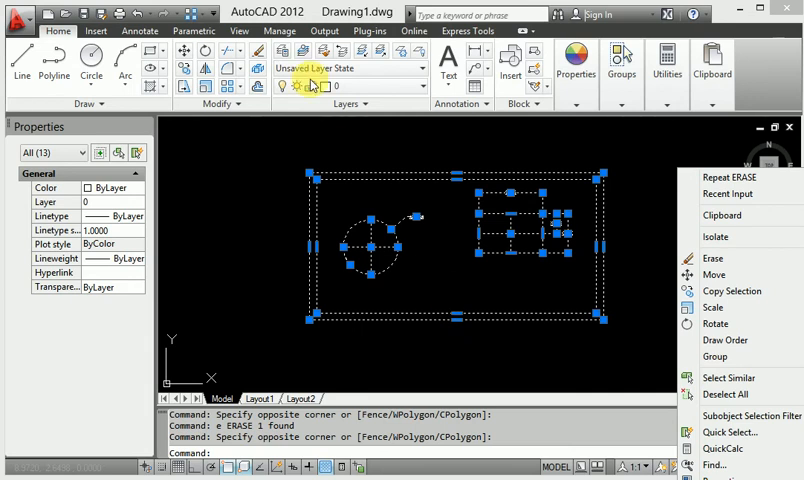
{"action": "mouse_move", "coordinate": [184, 86]}
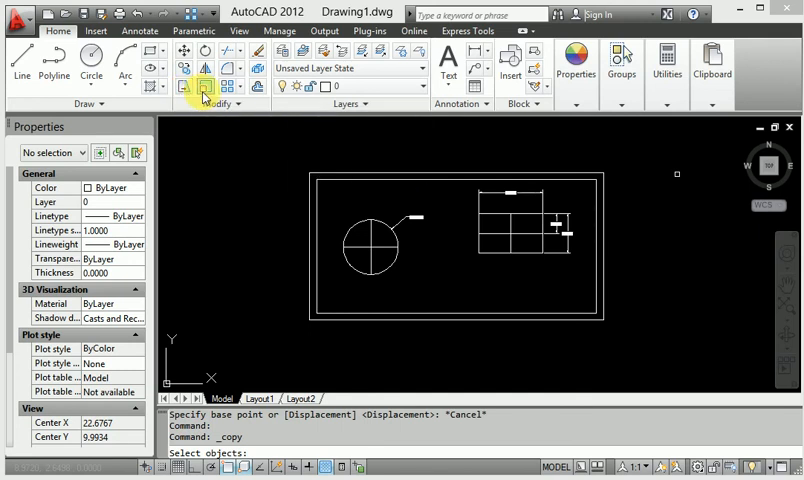
{"action": "mouse_move", "coordinate": [205, 52]}
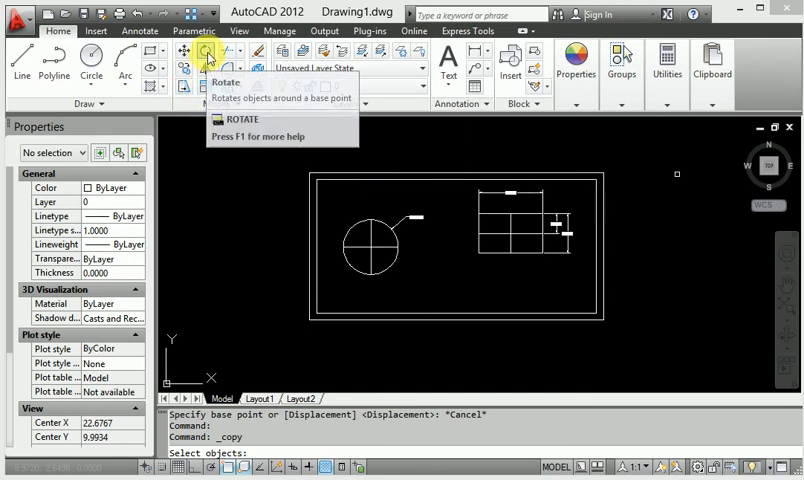
{"action": "mouse_move", "coordinate": [623, 172]}
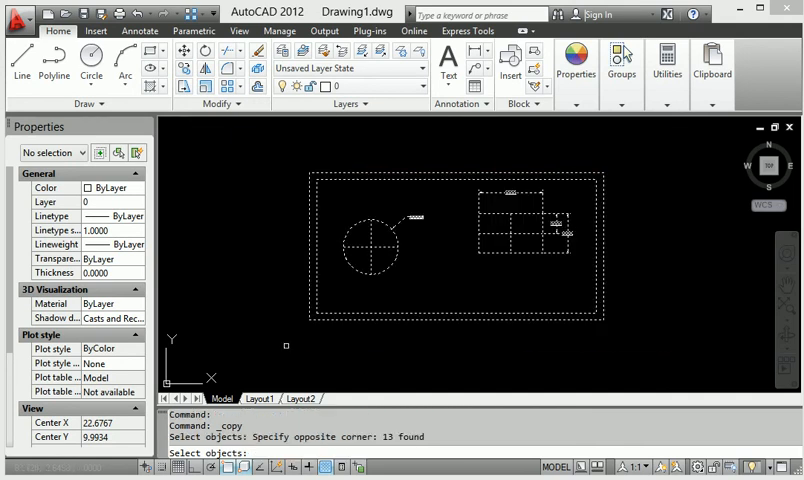
{"action": "mouse_move", "coordinate": [160, 57]}
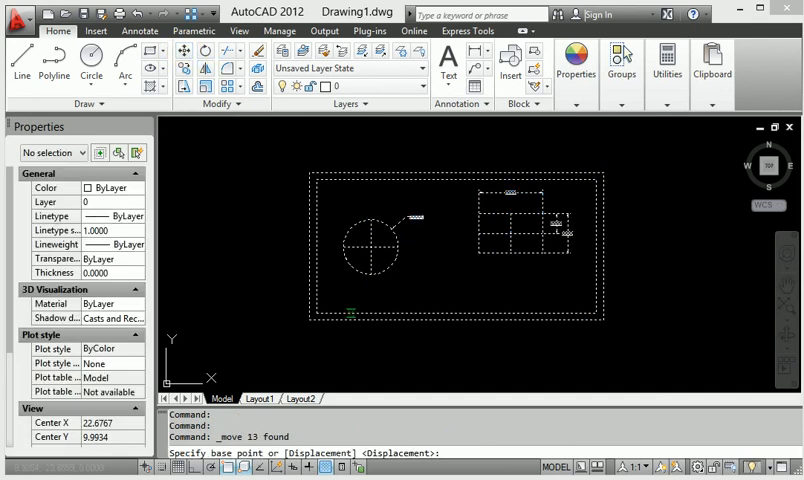
Set the outer border's lower-left corner as the move's base point.
{"action": "left_click", "coordinate": [309, 318]}
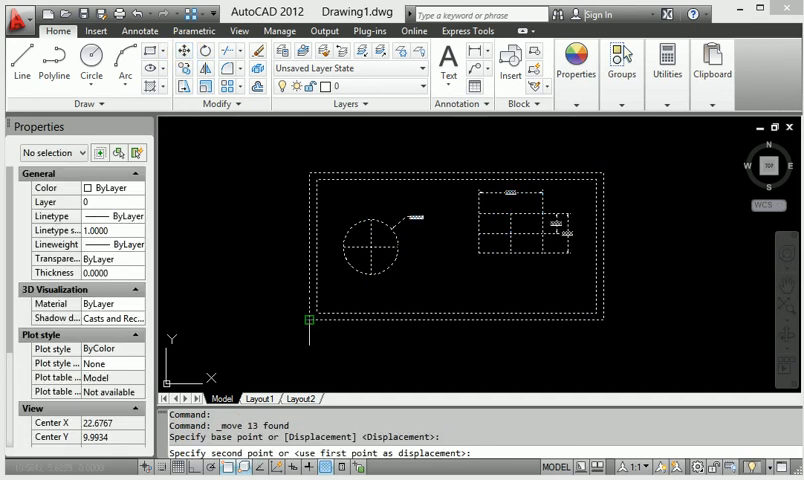
{"action": "left_click", "coordinate": [325, 329]}
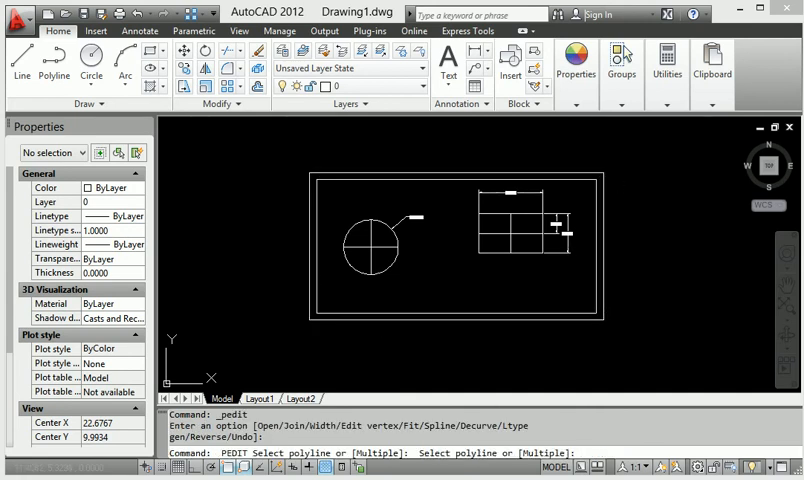
{"action": "right_click", "coordinate": [375, 323]}
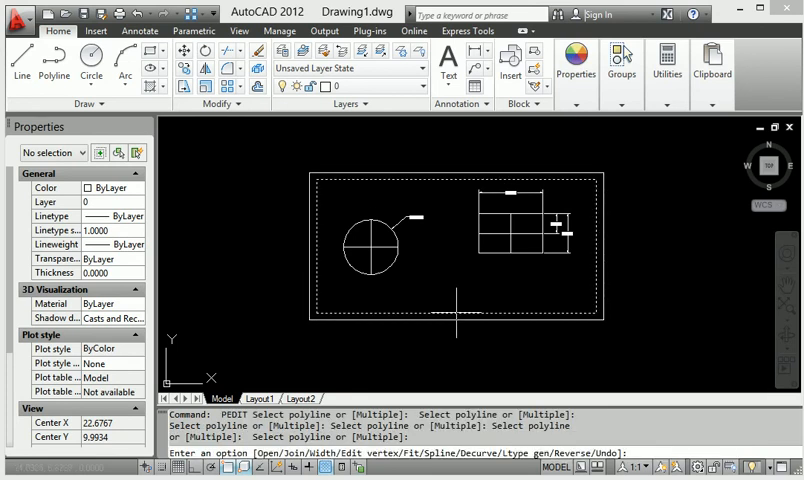
{"action": "right_click", "coordinate": [475, 322]}
{"action": "type", "text": "m"}
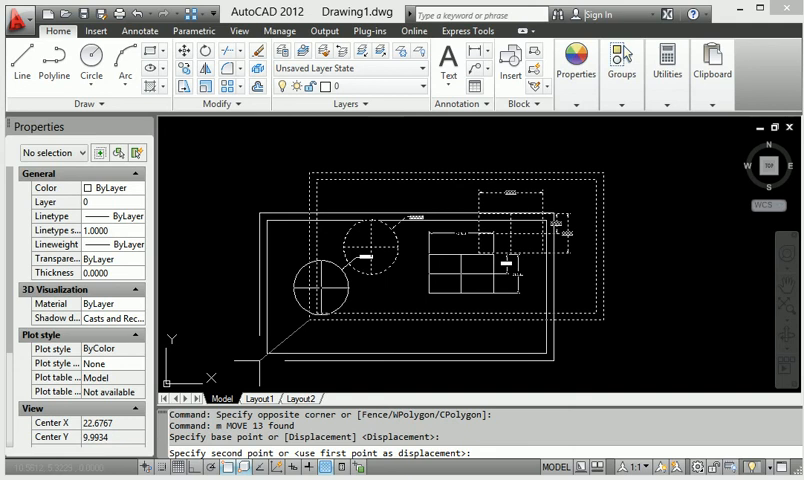
Enter 0,0 as the move's second point, placing the border's lower-left corner at the origin.
{"action": "type", "text": "0"}
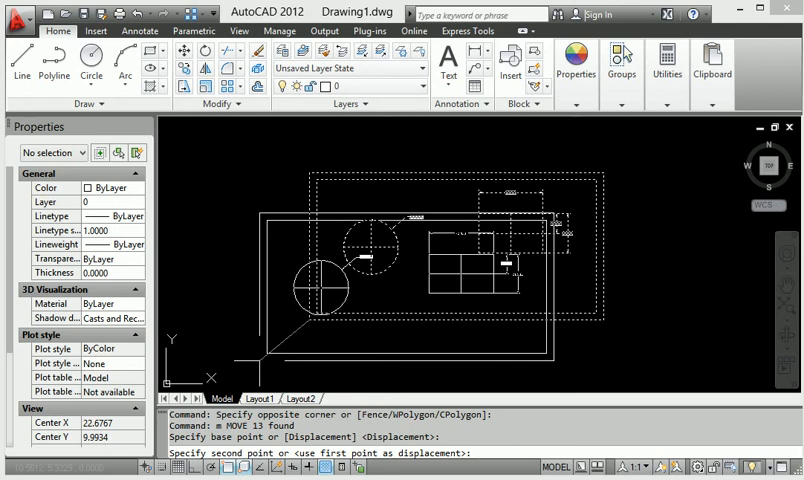
{"action": "type", "text": "0,0"}
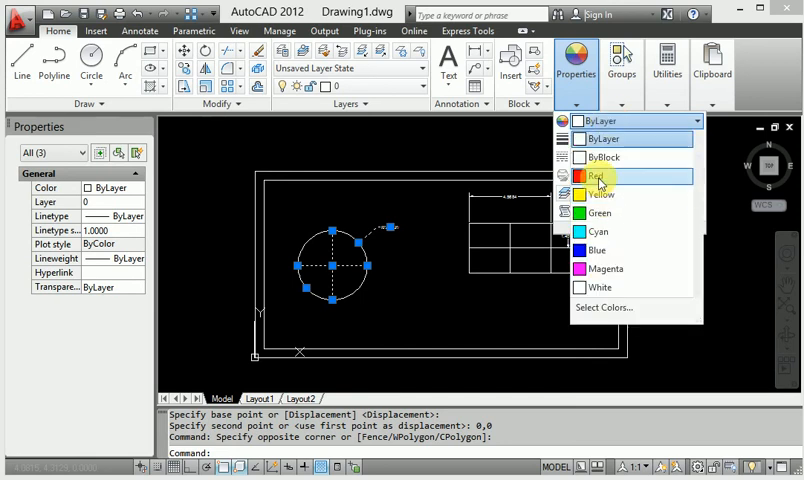
Set the circle and rectangle center lines and the circle's leader to Red.
{"action": "left_click", "coordinate": [598, 176]}
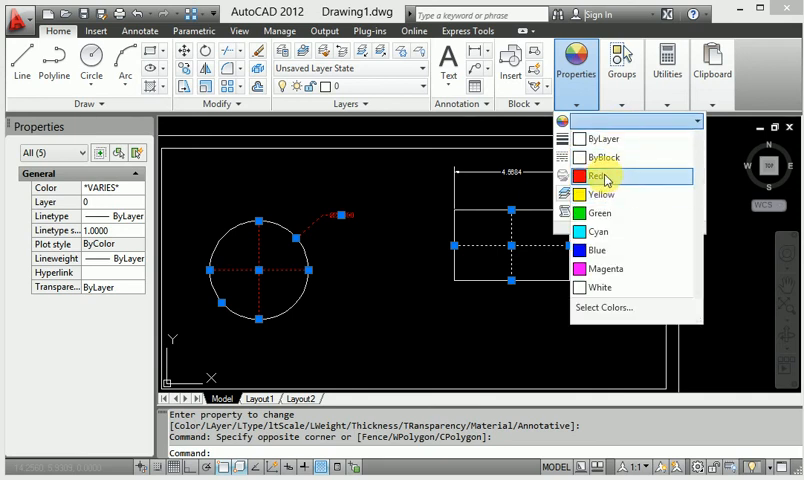
{"action": "left_click", "coordinate": [597, 176]}
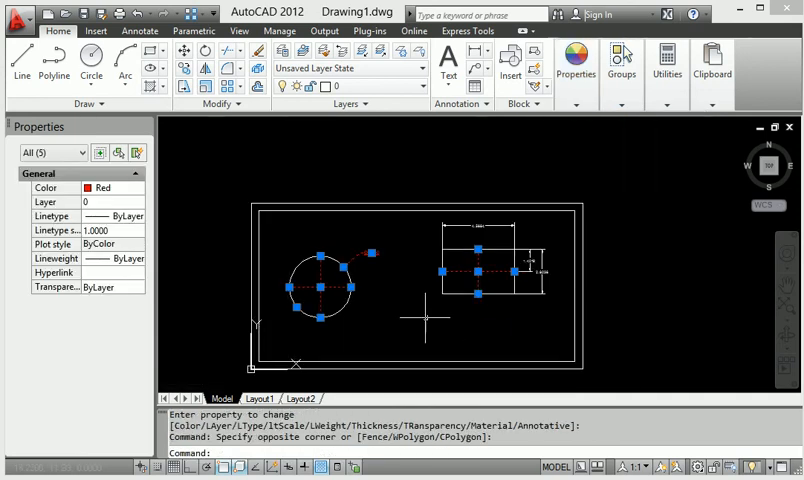